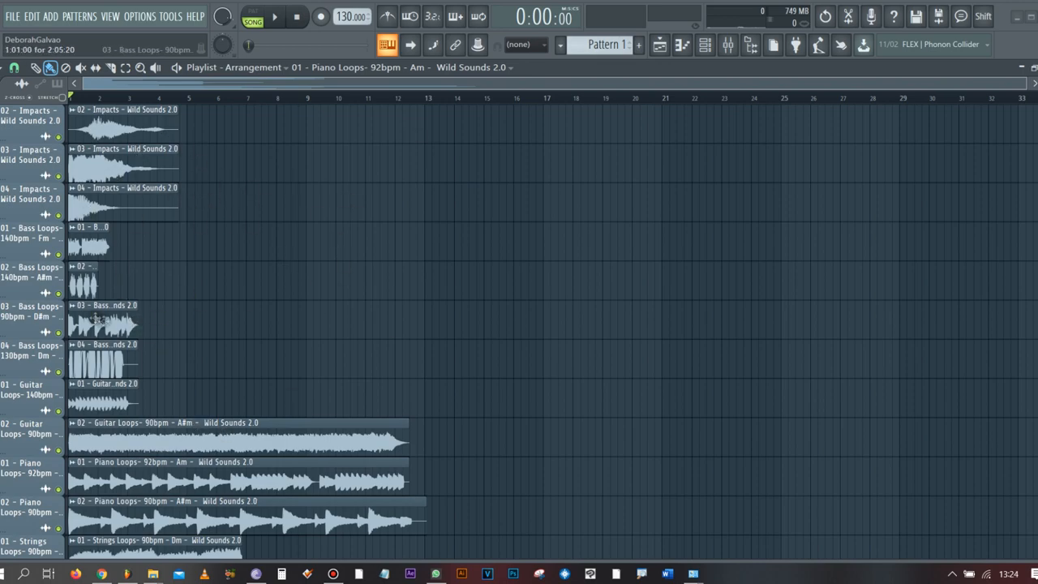
{"action": "mouse_move", "coordinate": [275, 309]}
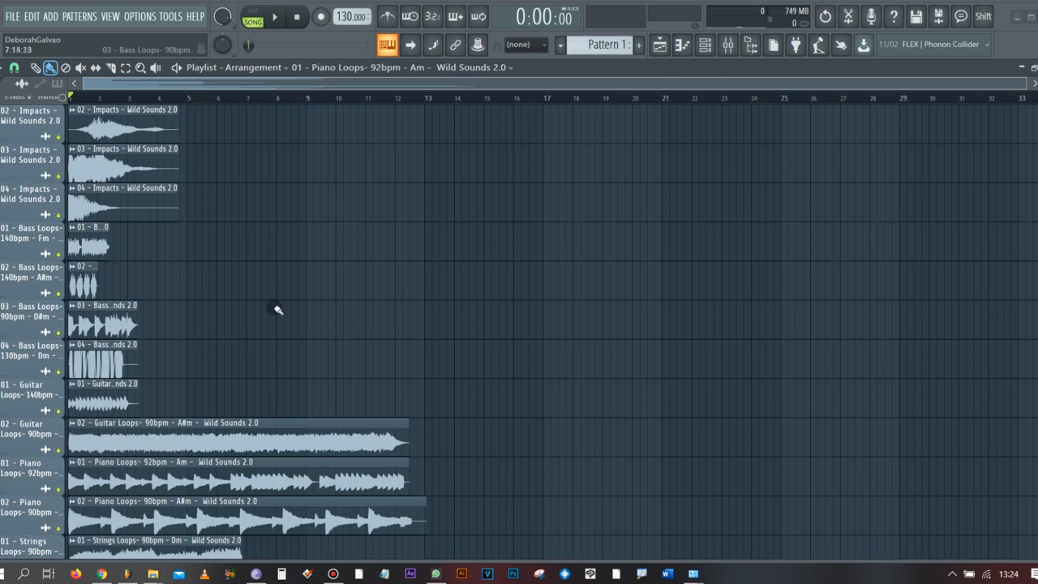
{"action": "mouse_move", "coordinate": [217, 305]}
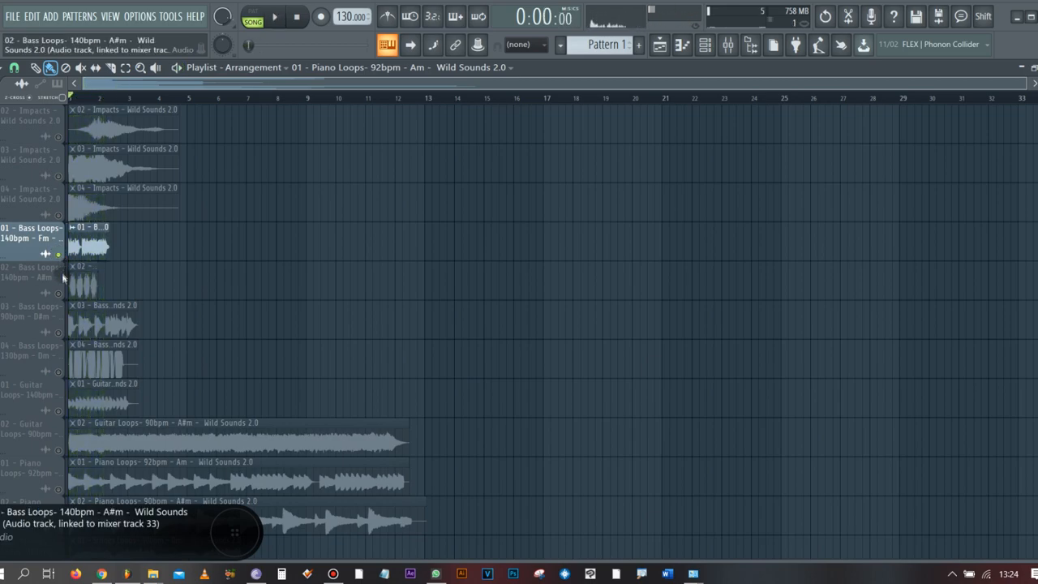
- Solo the guitar, piano and synth loop tracks in turn, ending on 06 - Synth Loops 95bpm
{"action": "left_click", "coordinate": [274, 16]}
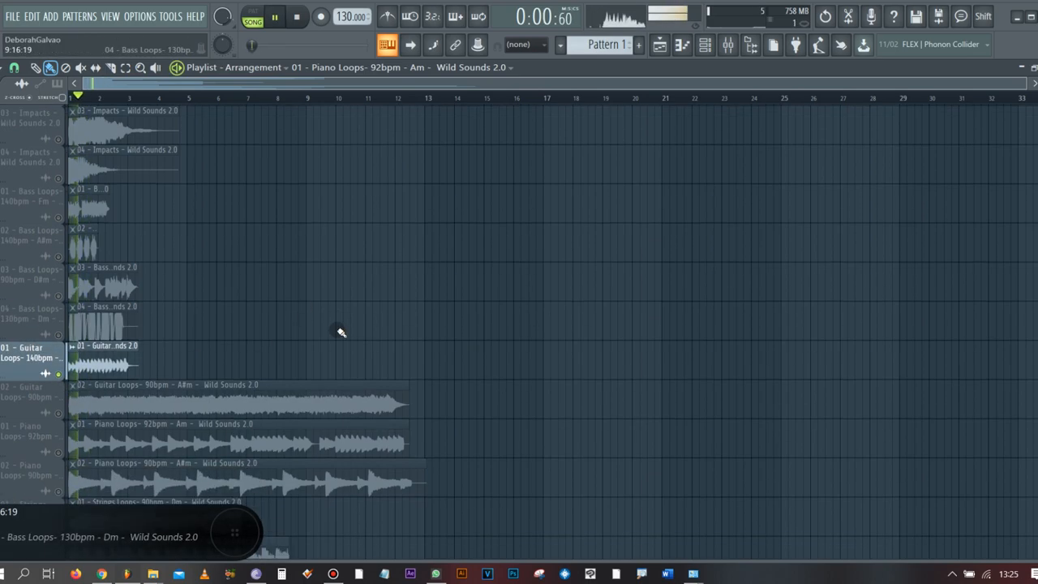
{"action": "scroll", "scroll_direction": "down", "scroll_amount": 3}
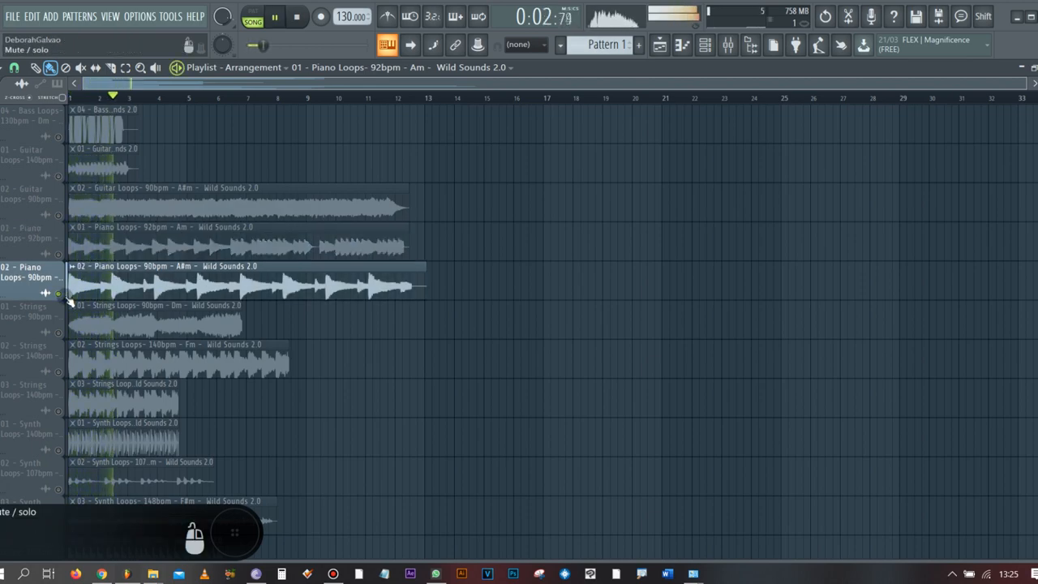
{"action": "left_click", "coordinate": [32, 311]}
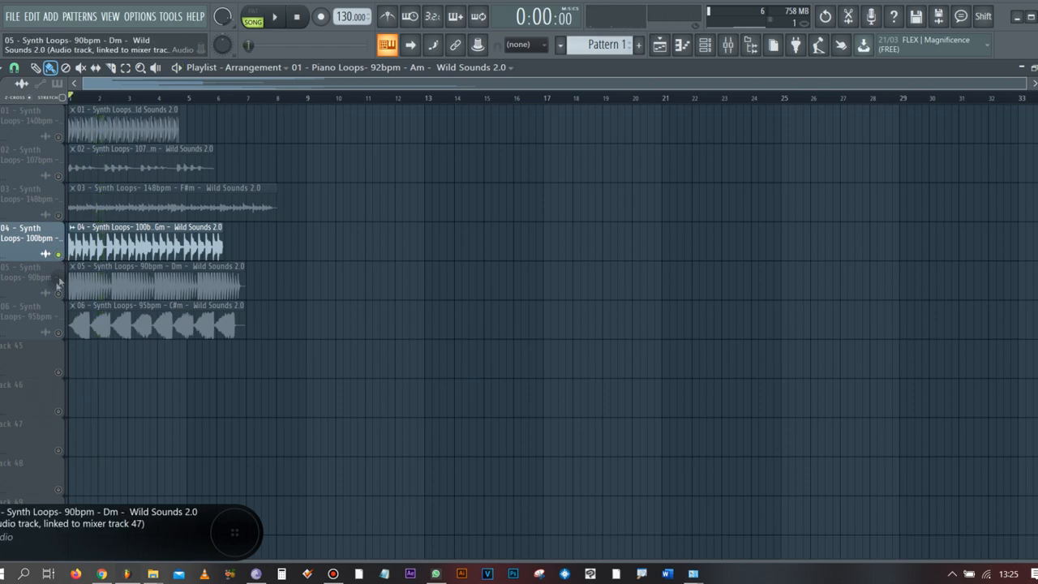
{"action": "left_click", "coordinate": [274, 16]}
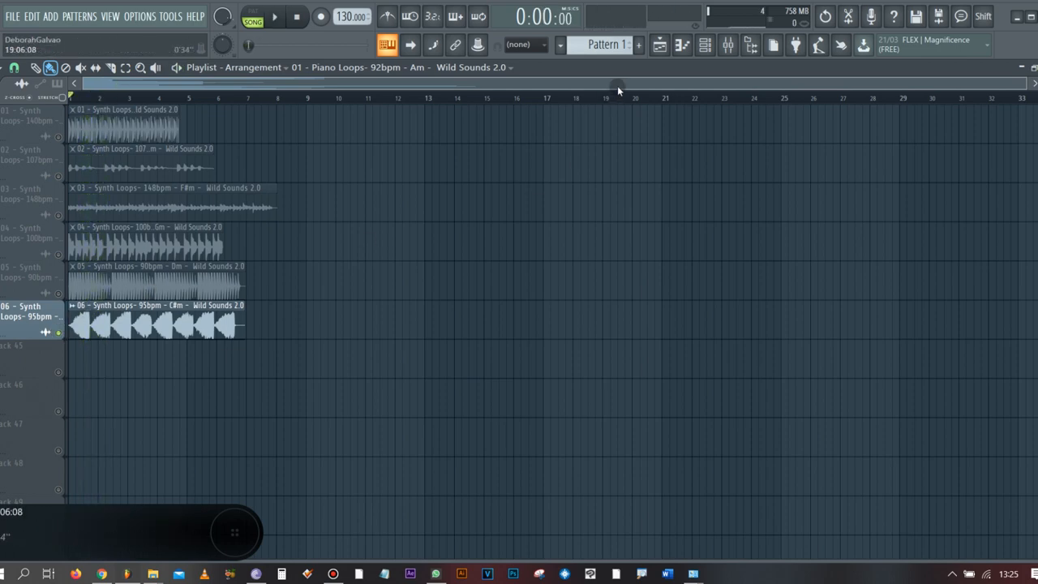
{"action": "mouse_move", "coordinate": [703, 45]}
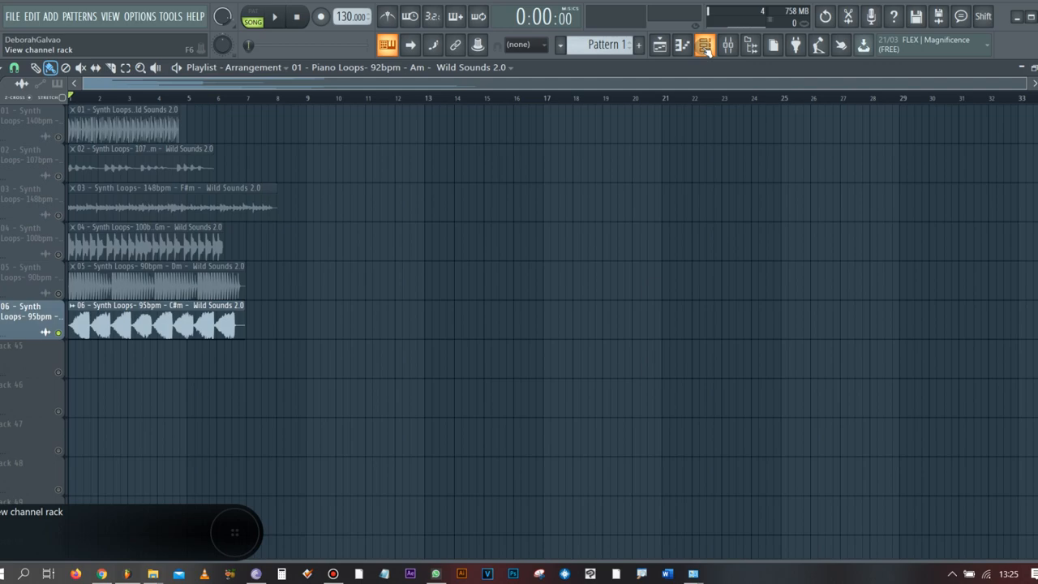
- Show the channel rack and bring up the Serum [64bit] instrument's interface
{"action": "left_click", "coordinate": [703, 46]}
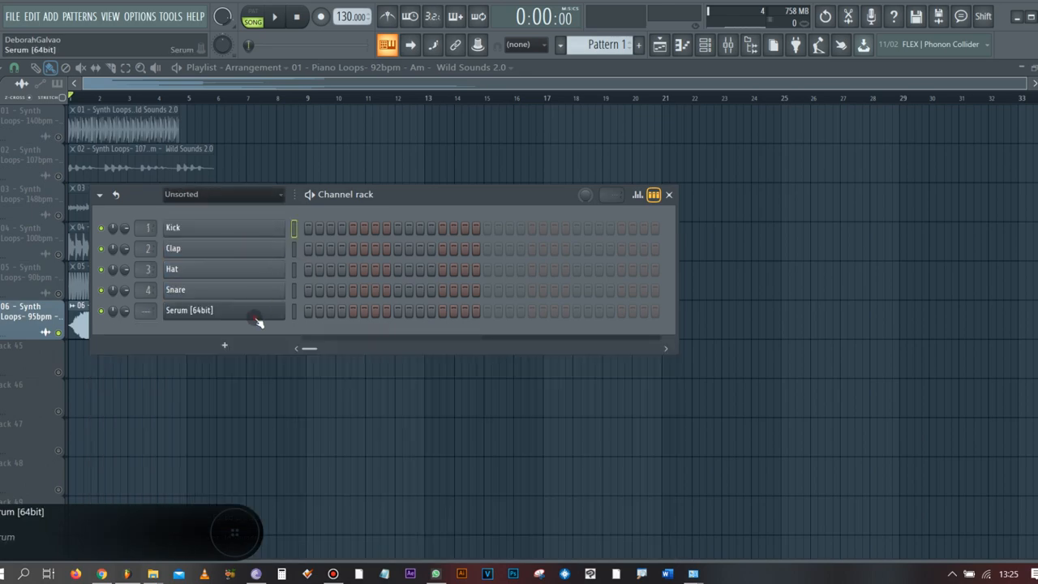
{"action": "double_click", "coordinate": [188, 310]}
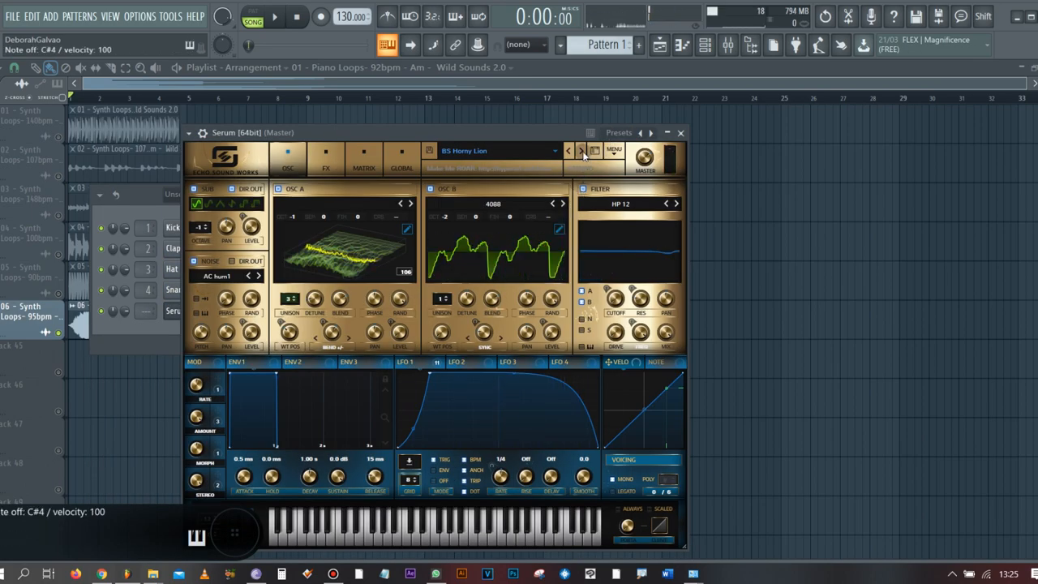
- Step through the next Serum presets until PD Lost In The Savannah is loaded
{"action": "left_click", "coordinate": [580, 150]}
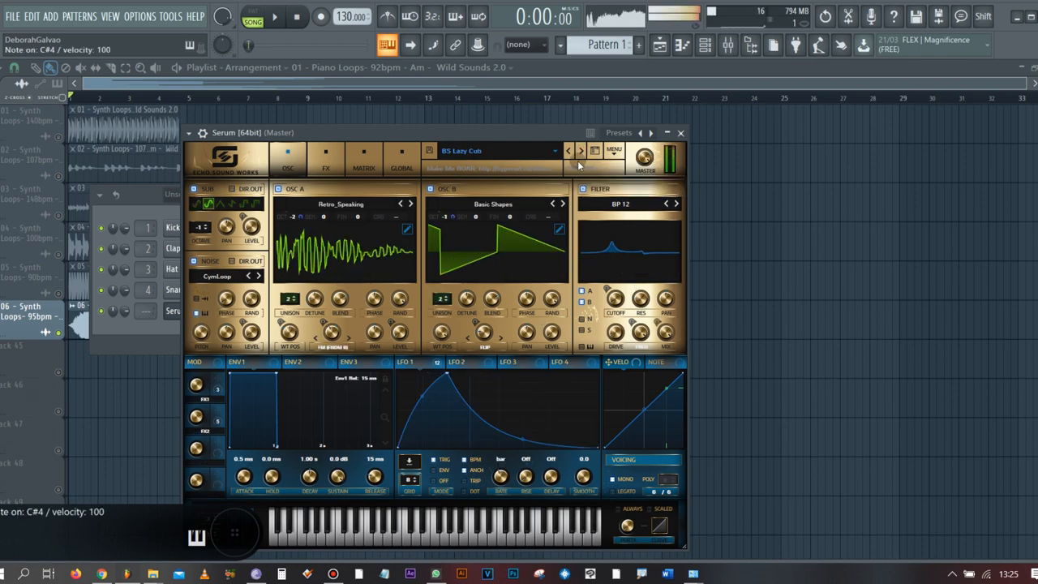
{"action": "left_click", "coordinate": [580, 151]}
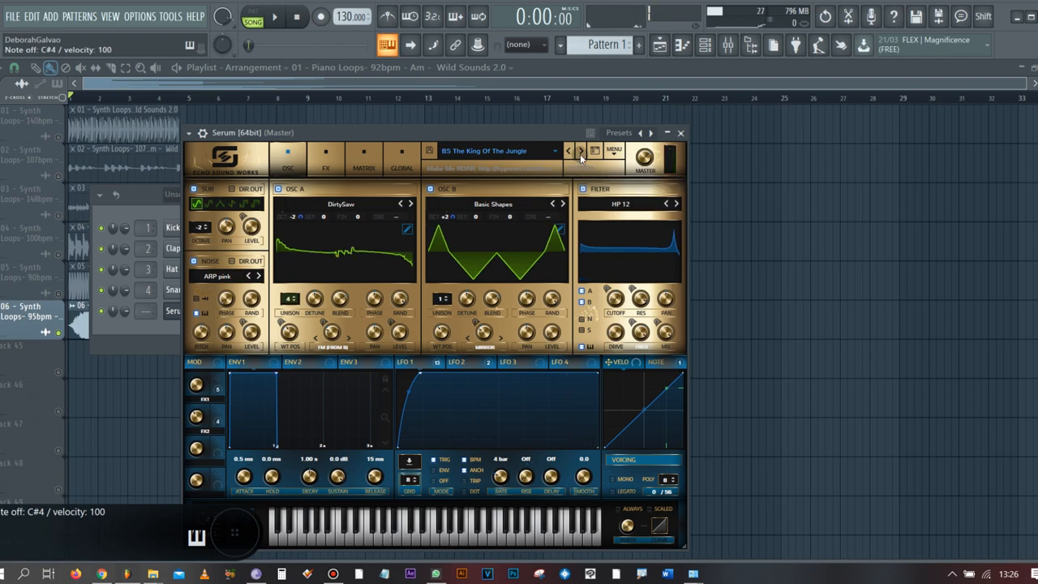
{"action": "left_click", "coordinate": [580, 151]}
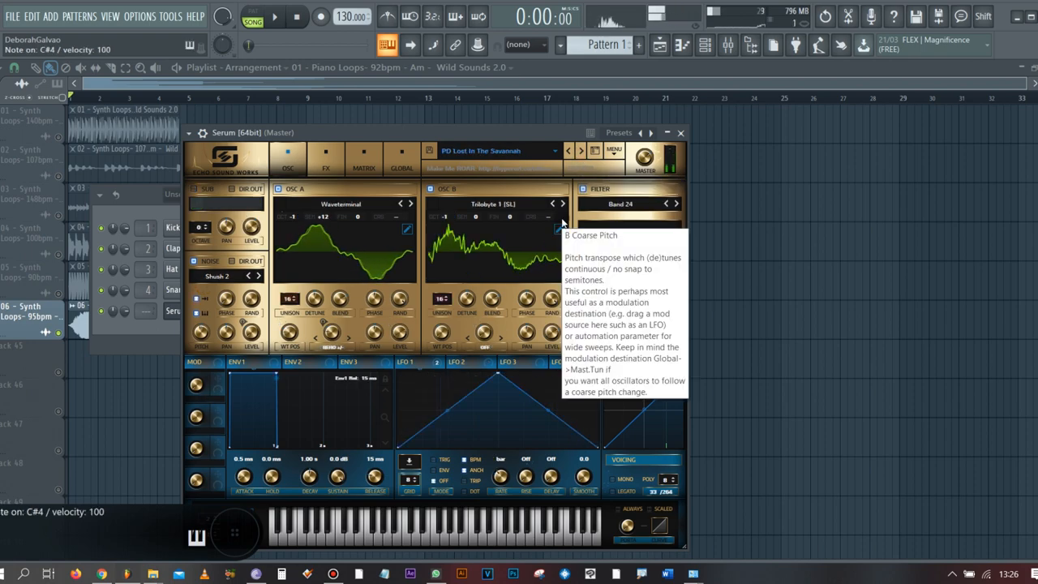